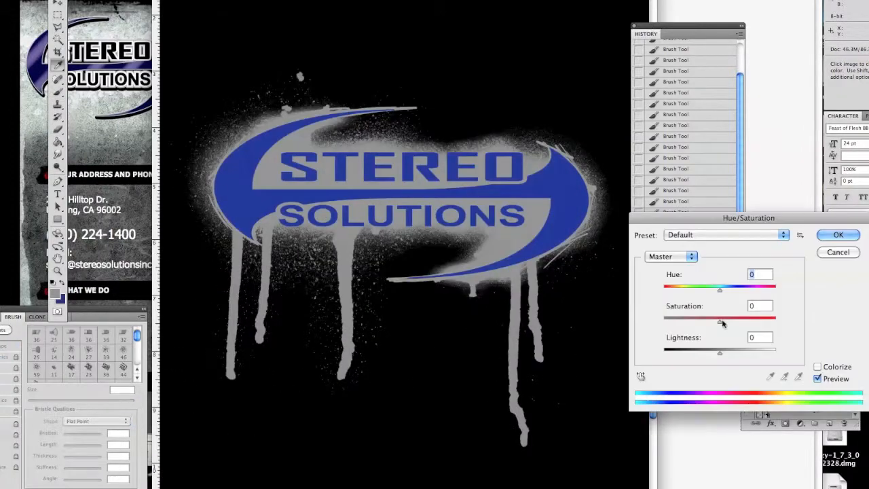
- Confirm the Hue/Saturation adjustment on the spray-painted Stereo Solutions logo layer
click(838, 235)
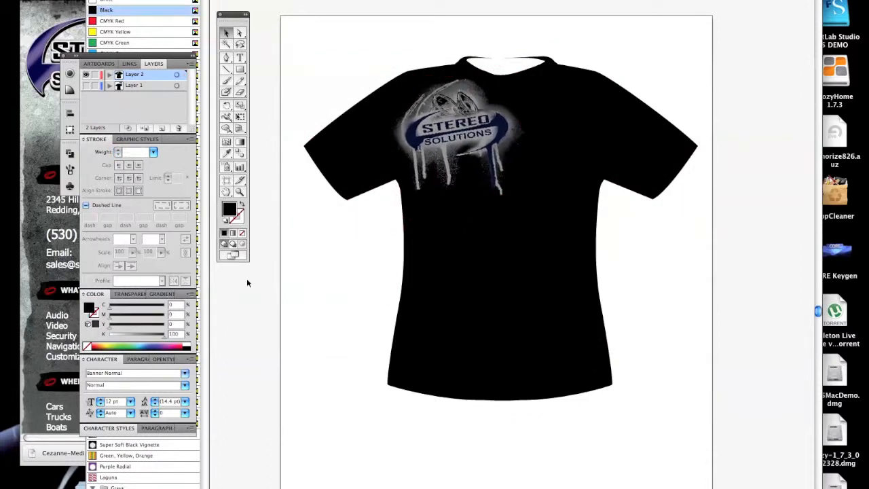
- Add grey vertical Stereo Solutions lettering and move the SS mark near the hem
click(133, 373)
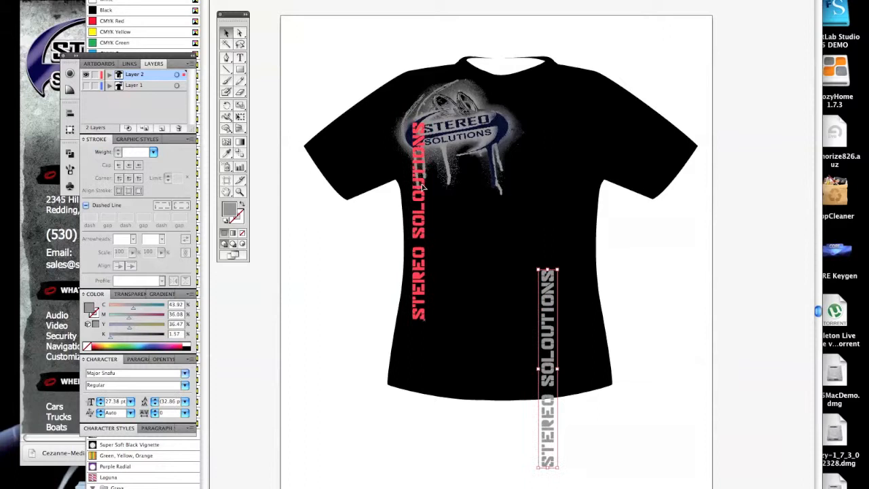
click(134, 85)
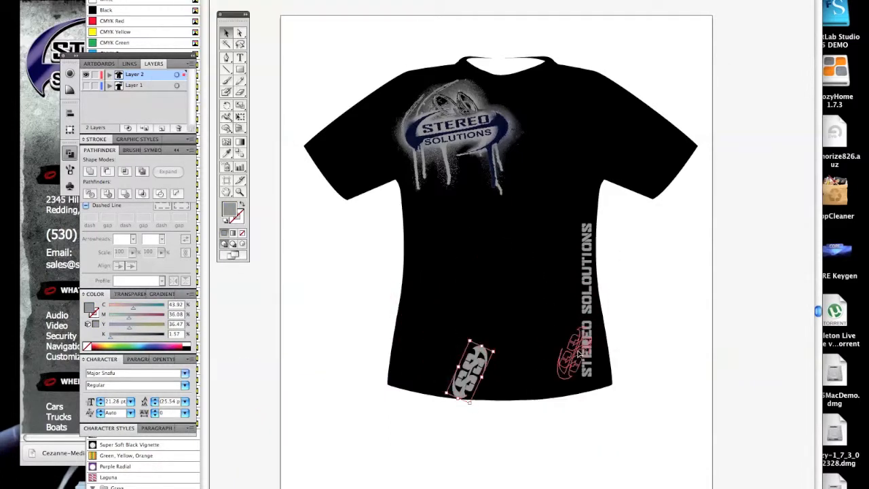
drag(469, 373, 571, 319)
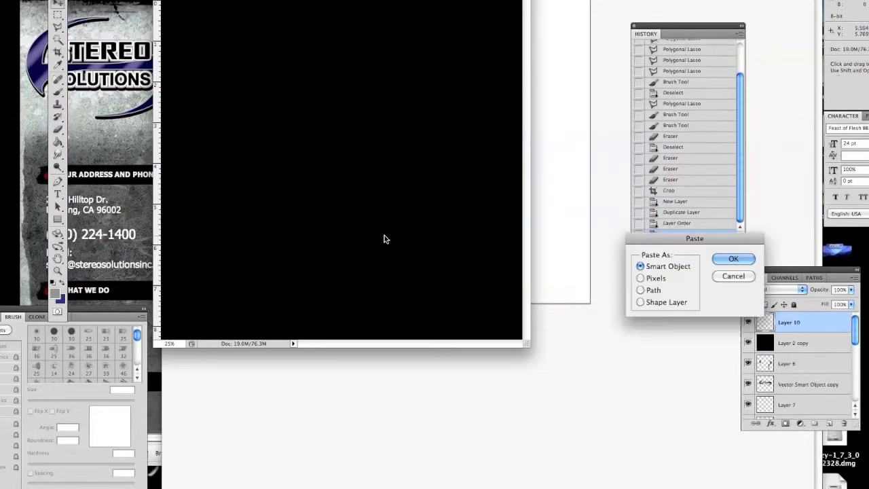
- Paste the Illustrator artwork into the black document as a Smart Object
click(733, 258)
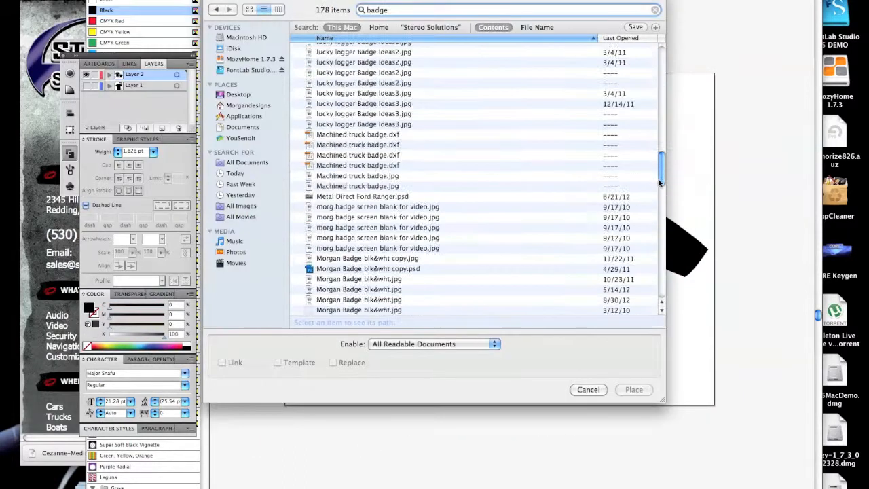
- Place the Morgan badge into the tee layout and save it as Adobe PDF
click(588, 389)
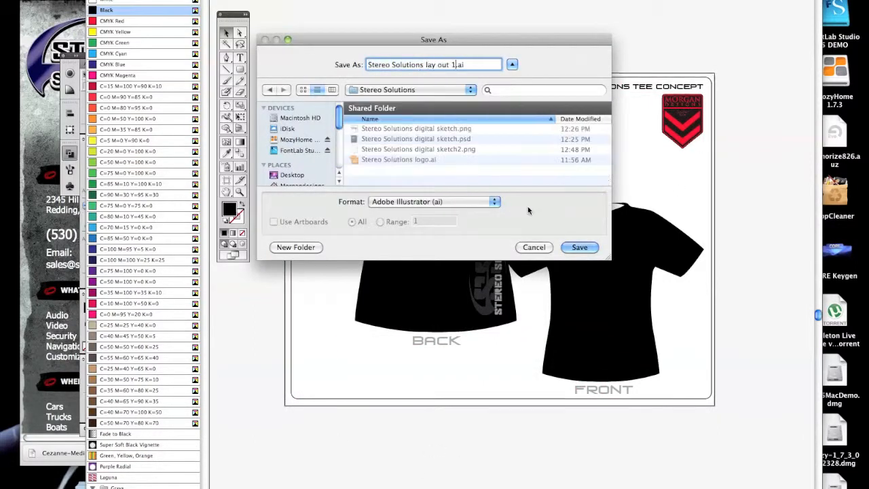
click(579, 247)
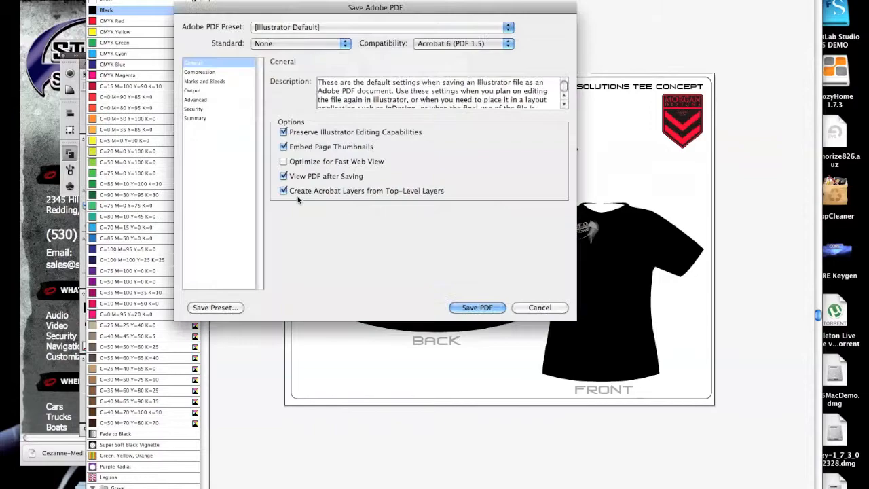